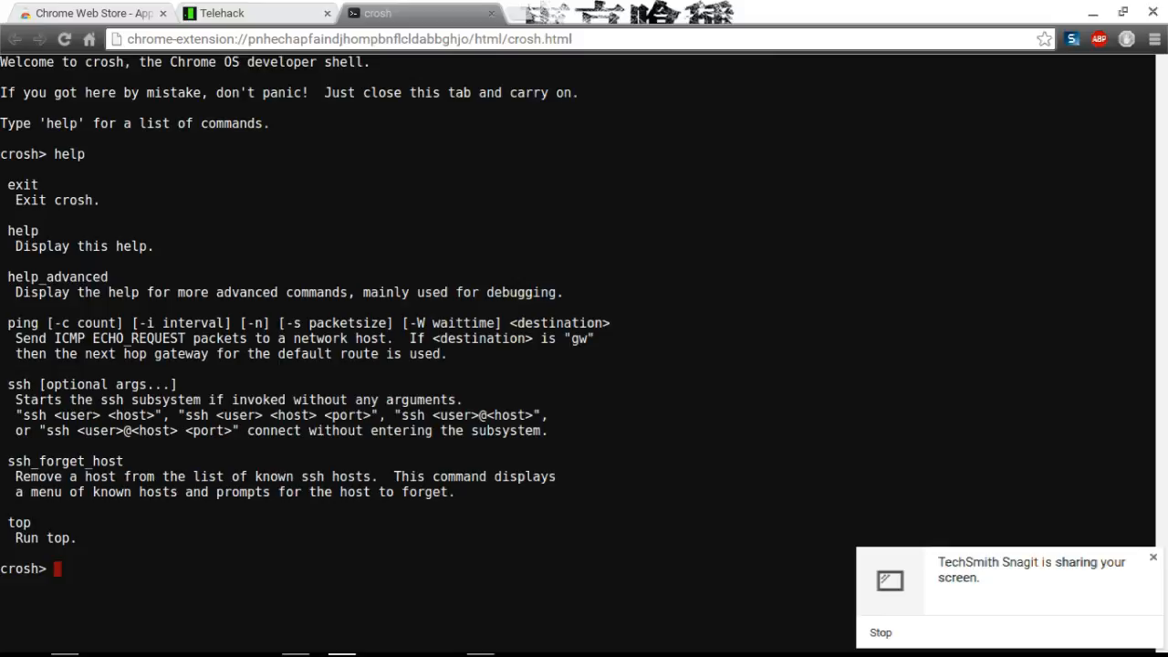
type("s")
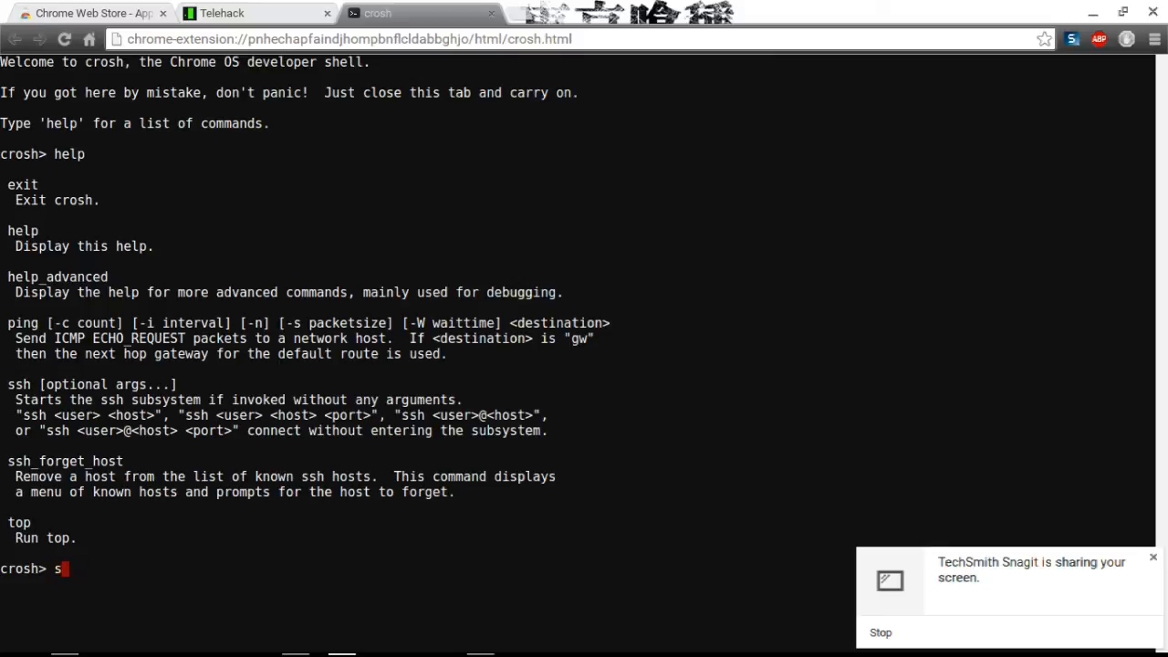
type("sh")
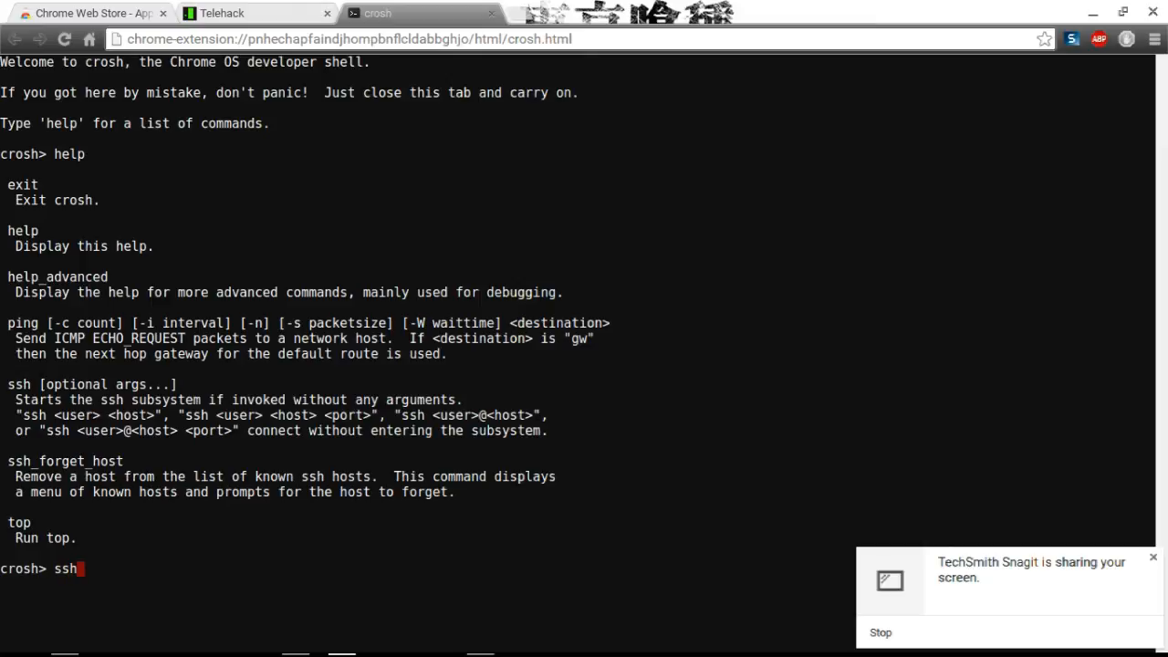
type("root@")
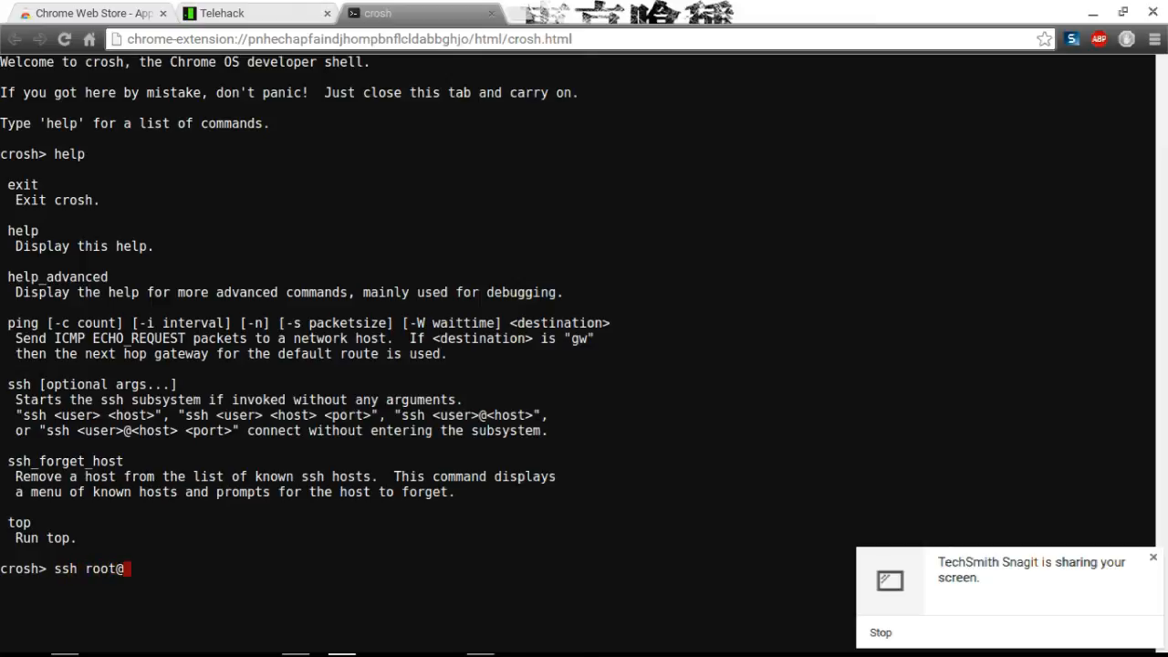
type("telehac")
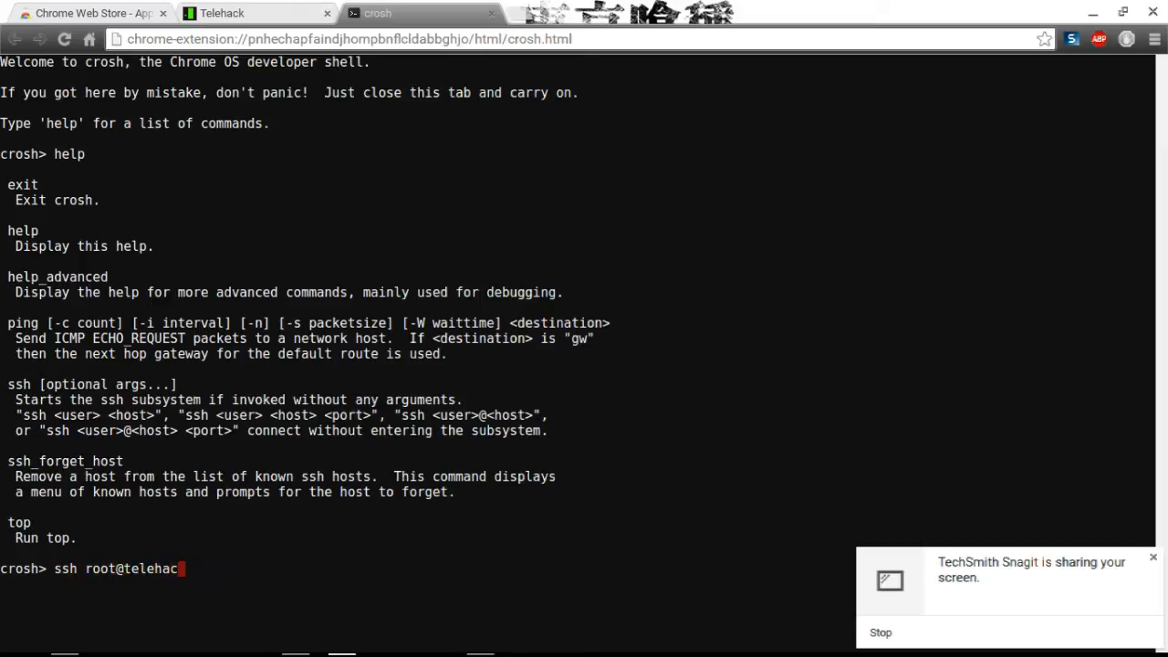
key("Return")
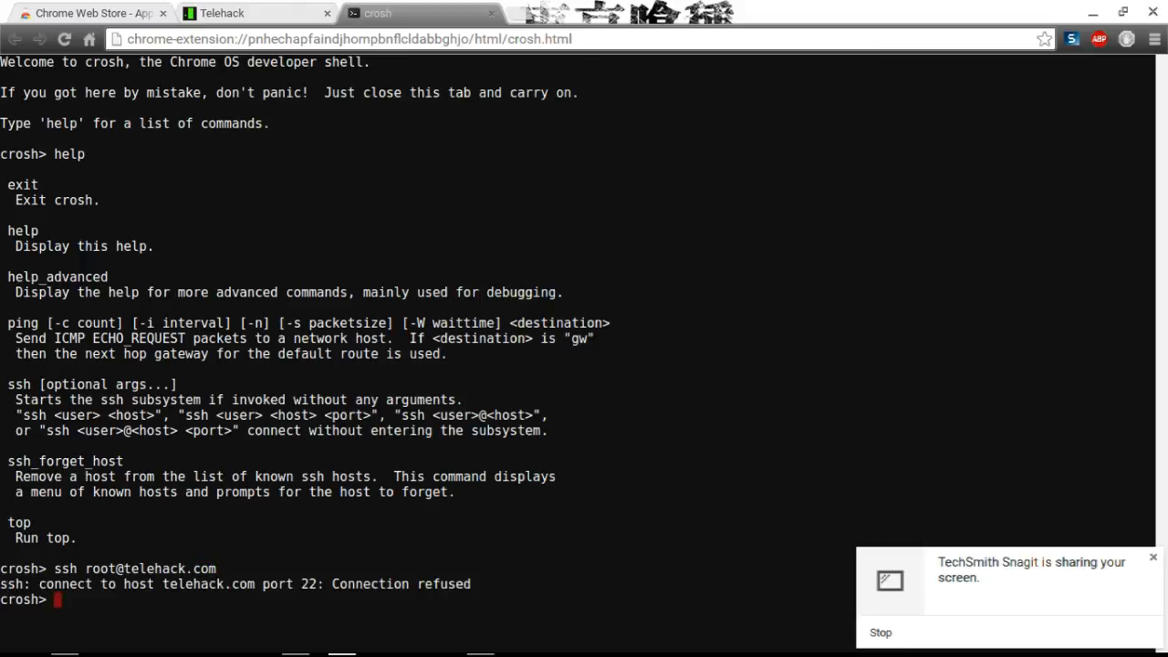
type("clear")
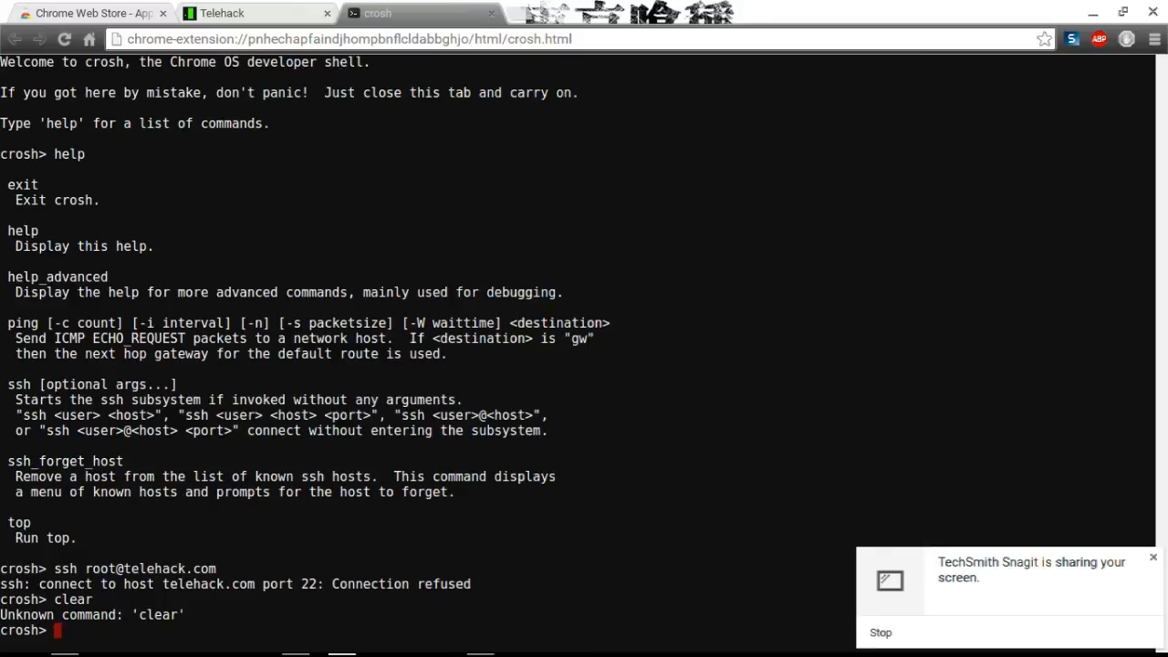
type("ssh root")
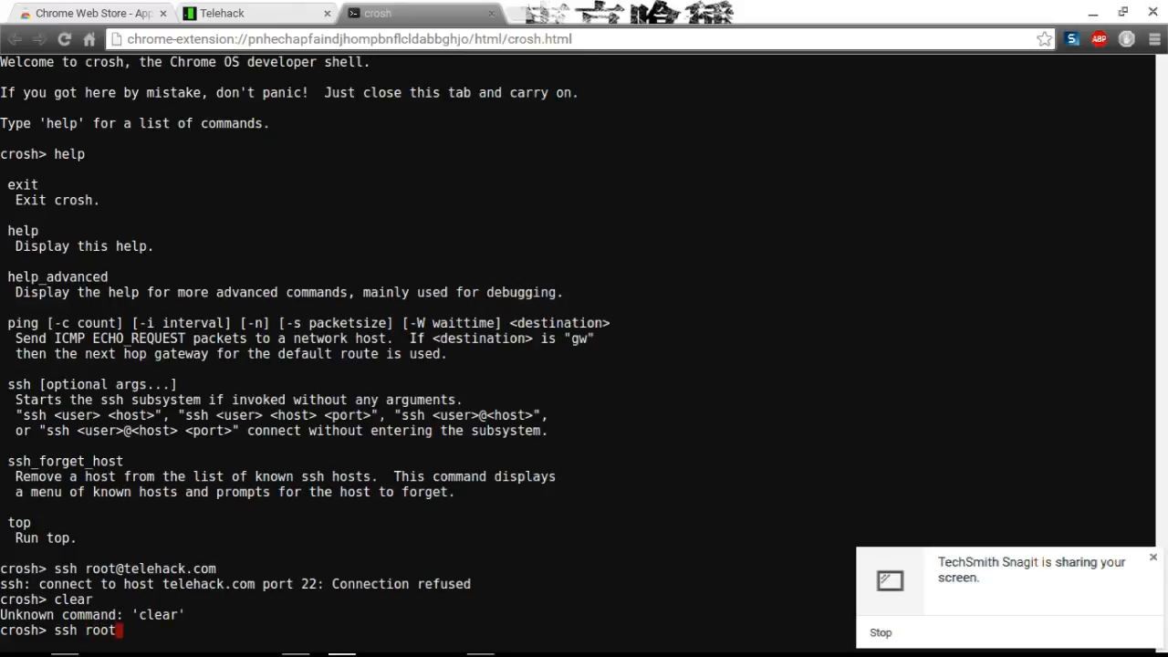
type("@19")
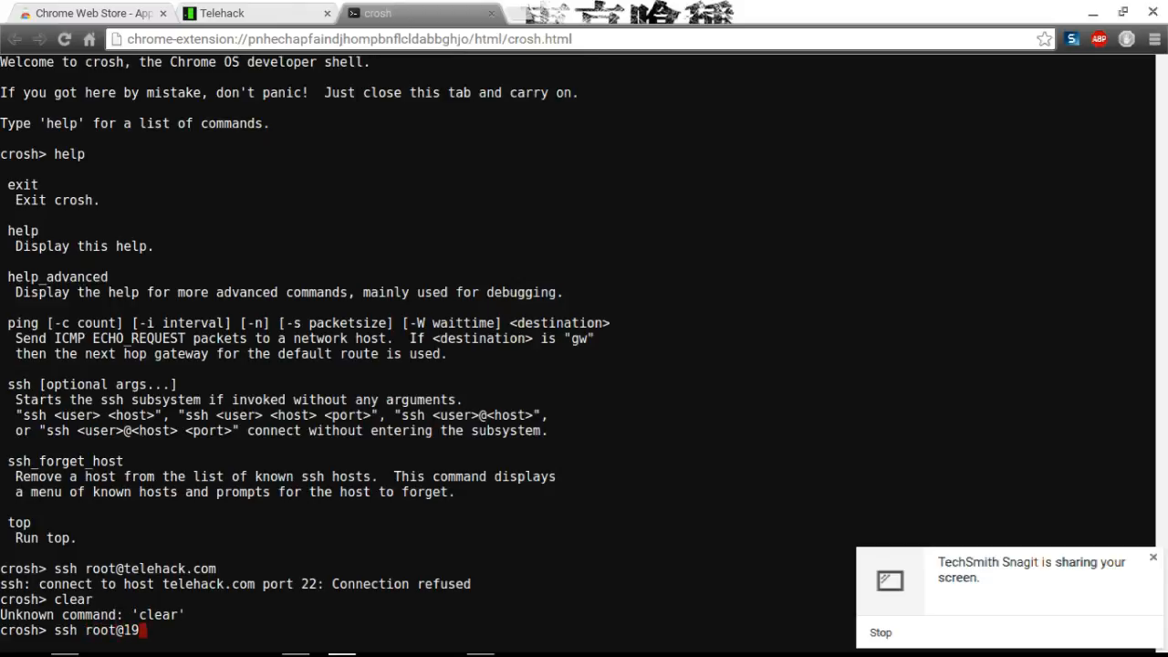
type("84.")
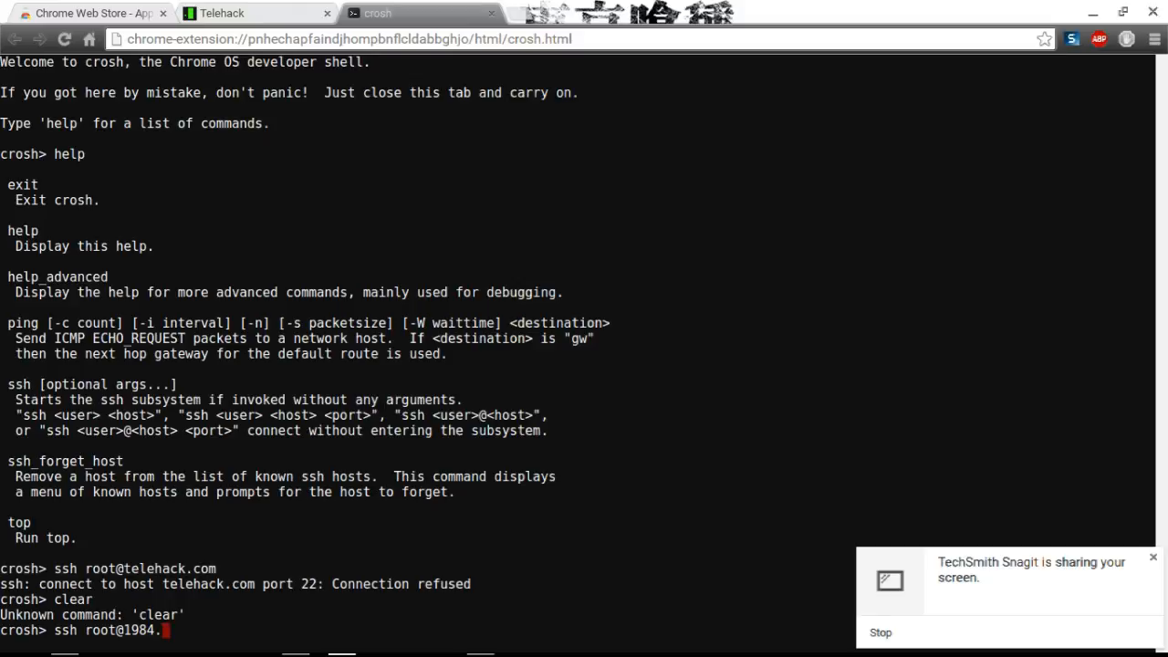
type("ws")
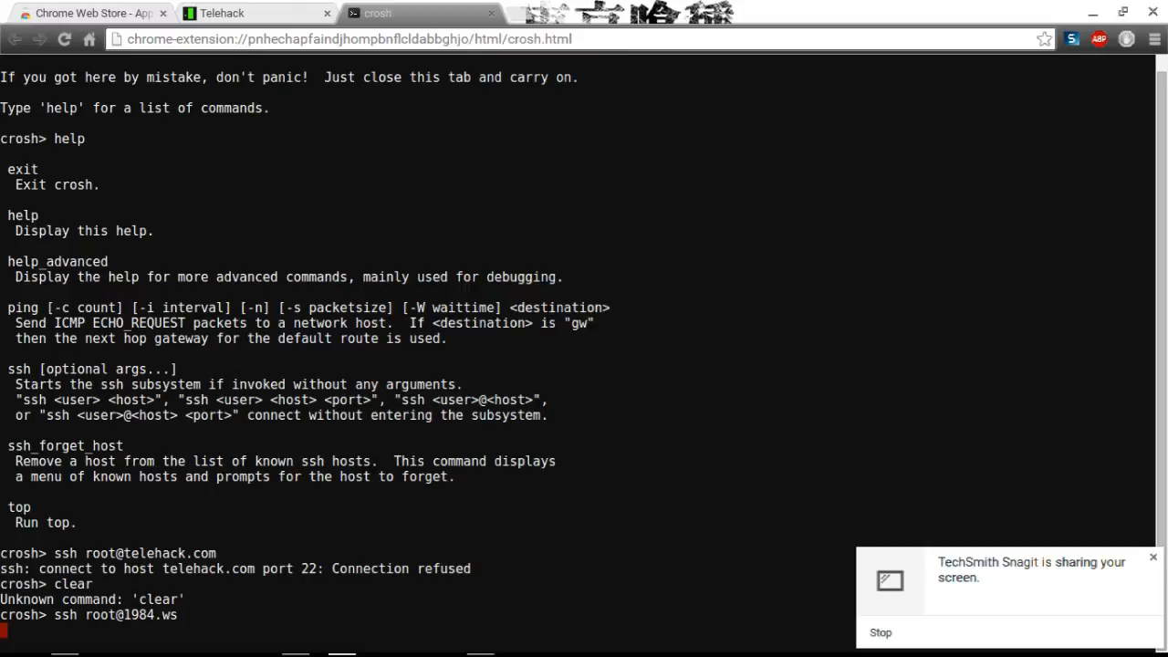
key("Return")
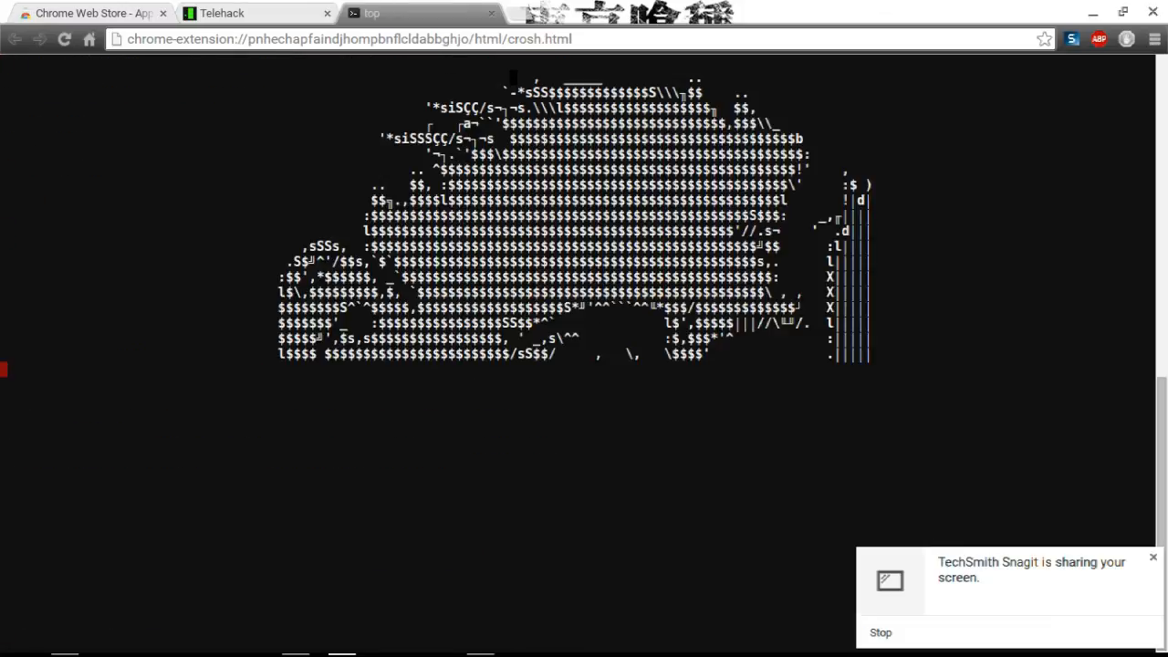
scroll("down", 3)
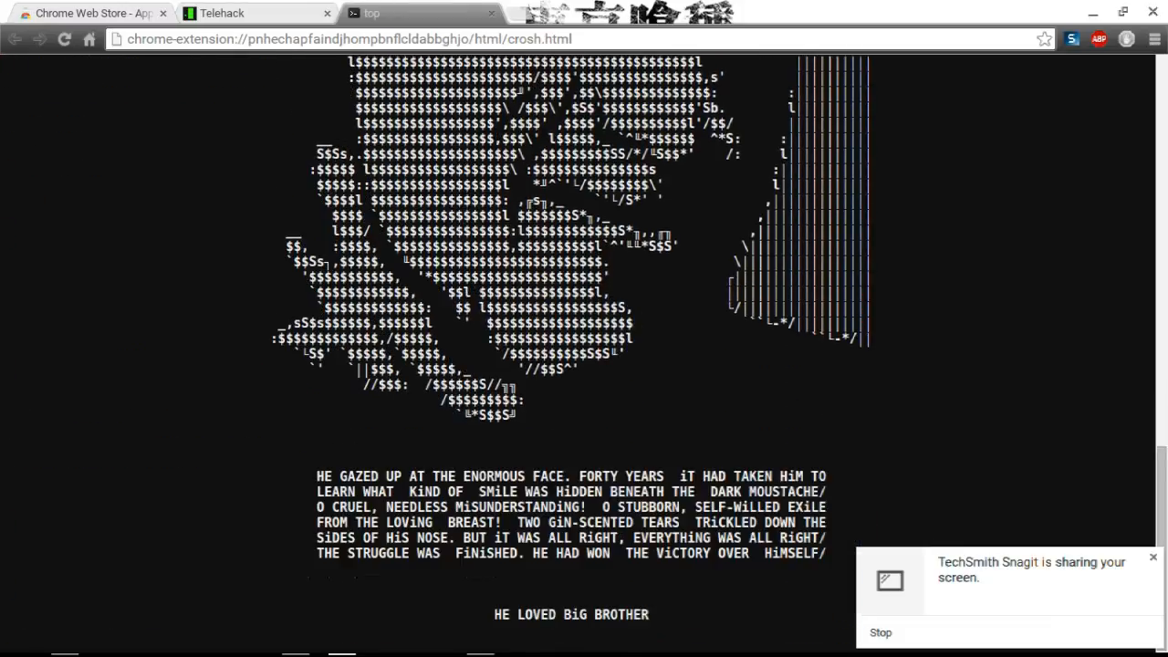
scroll("down", 3)
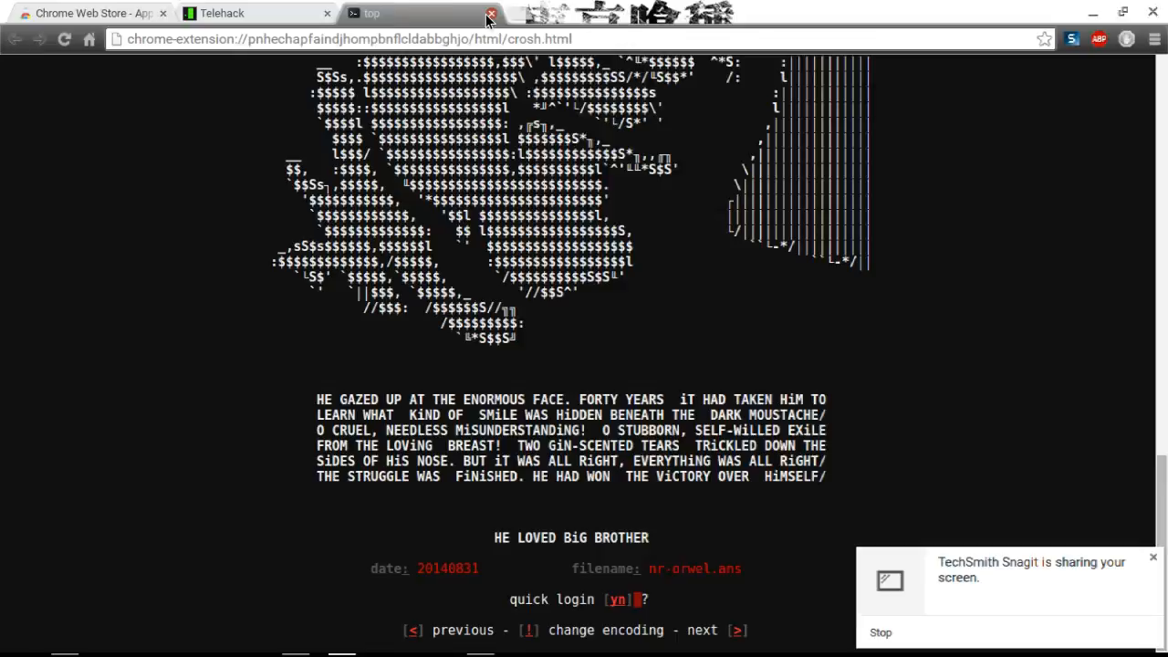
Switch to the Telehack session and try port 21 against TNSTFL, which fails the exploit.
left_click(489, 16)
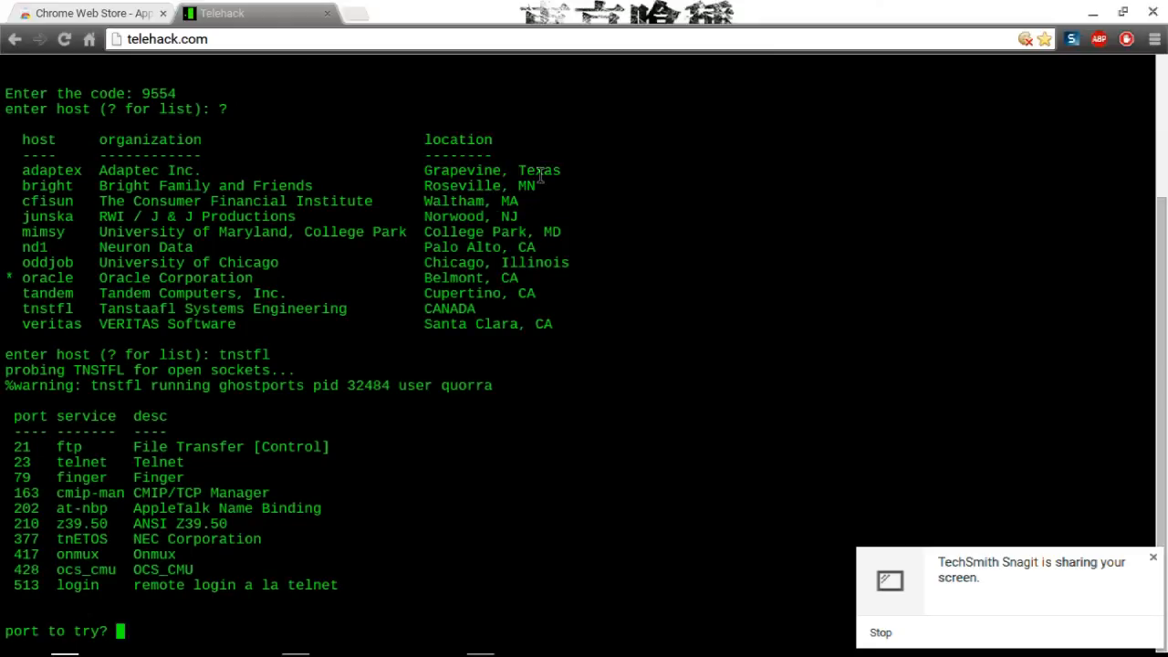
mouse_move(256, 547)
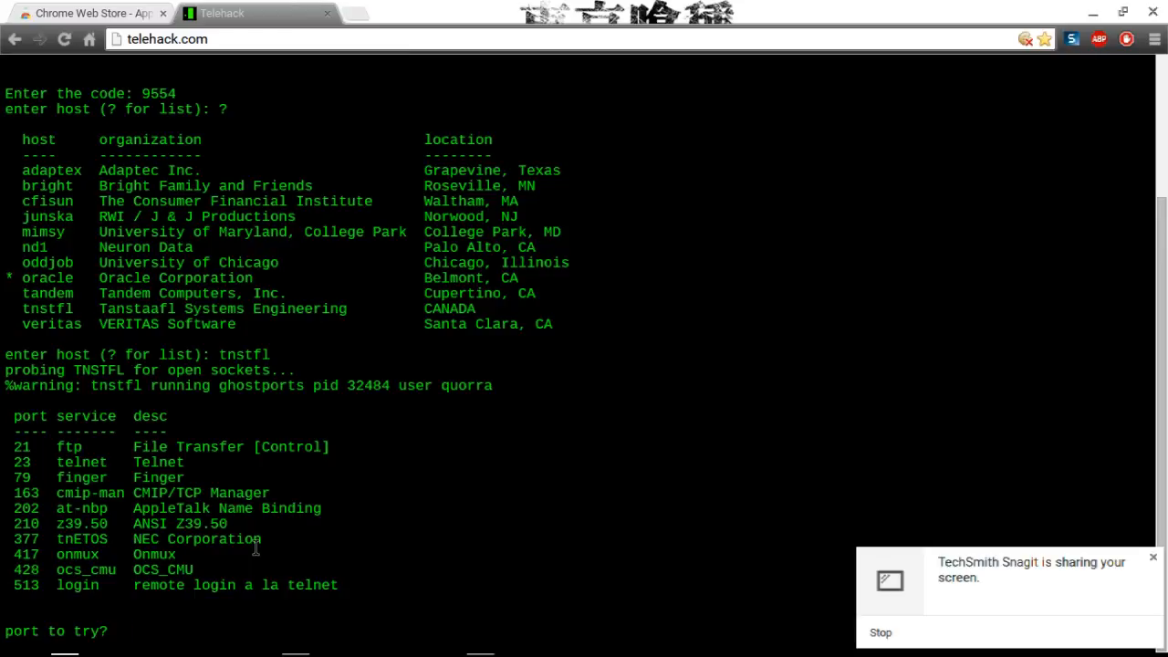
type("21")
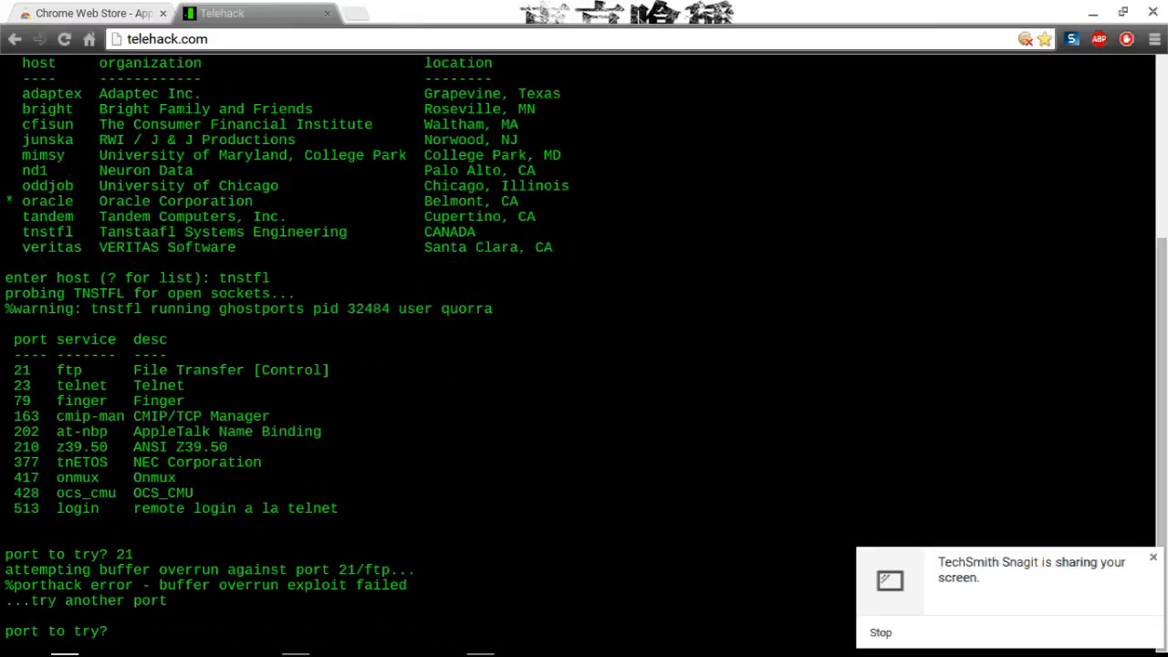
Try port 79 and the remaining ports until port 163 compromises TNSTFL and the porthack completes.
scroll("down", 3)
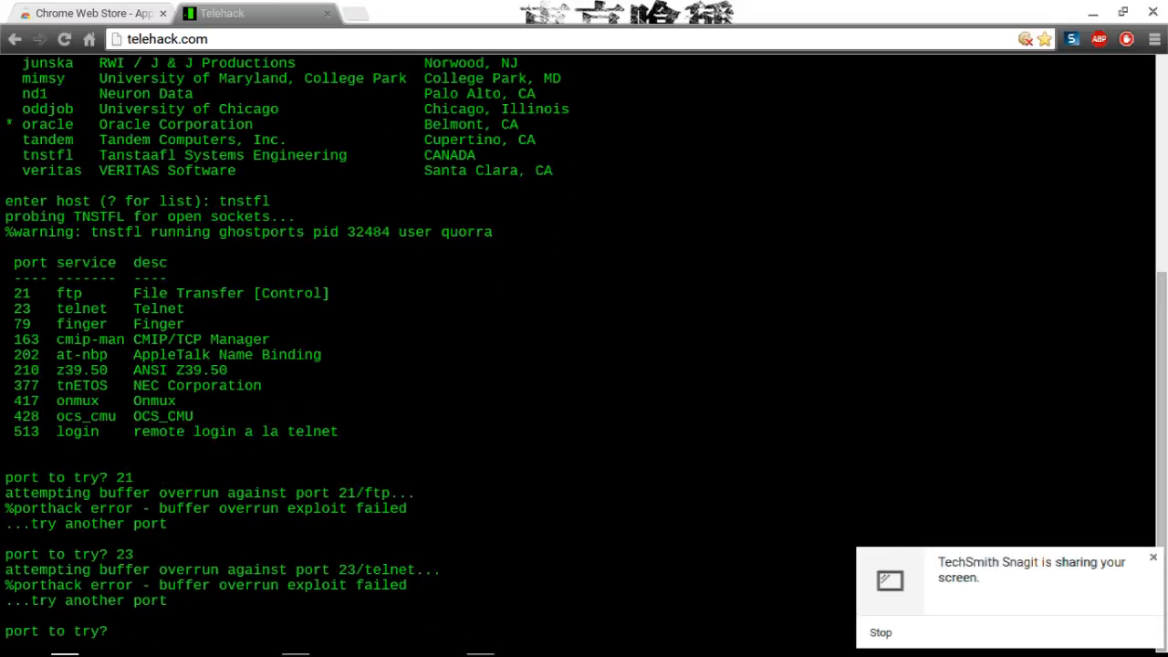
type("79")
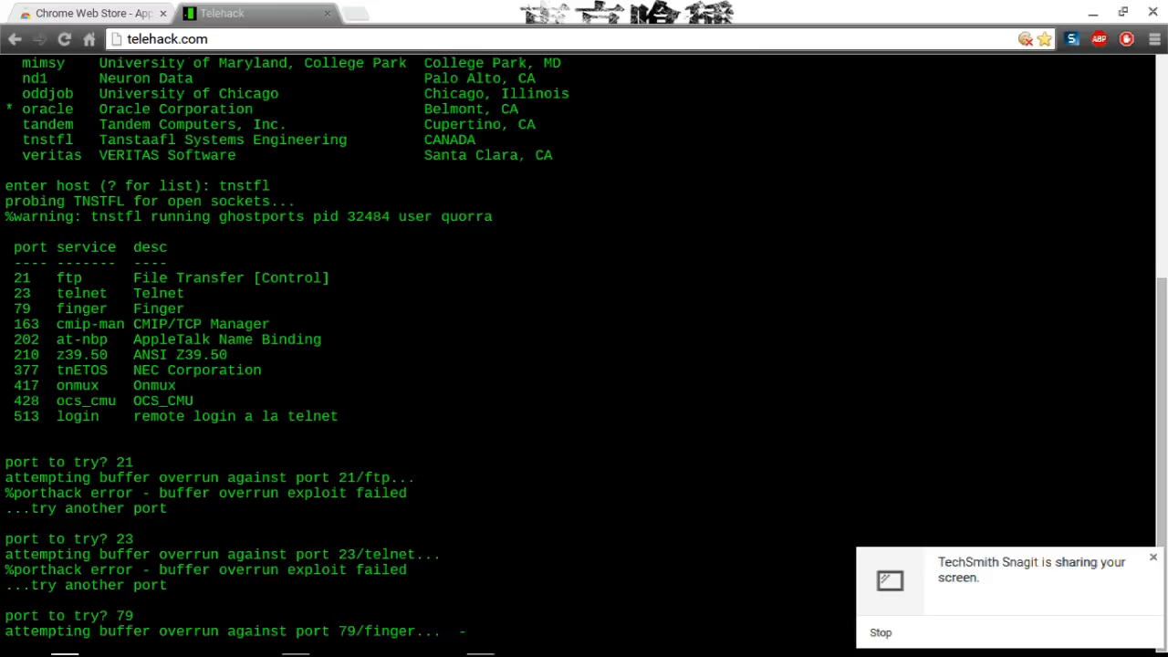
scroll("down", 3)
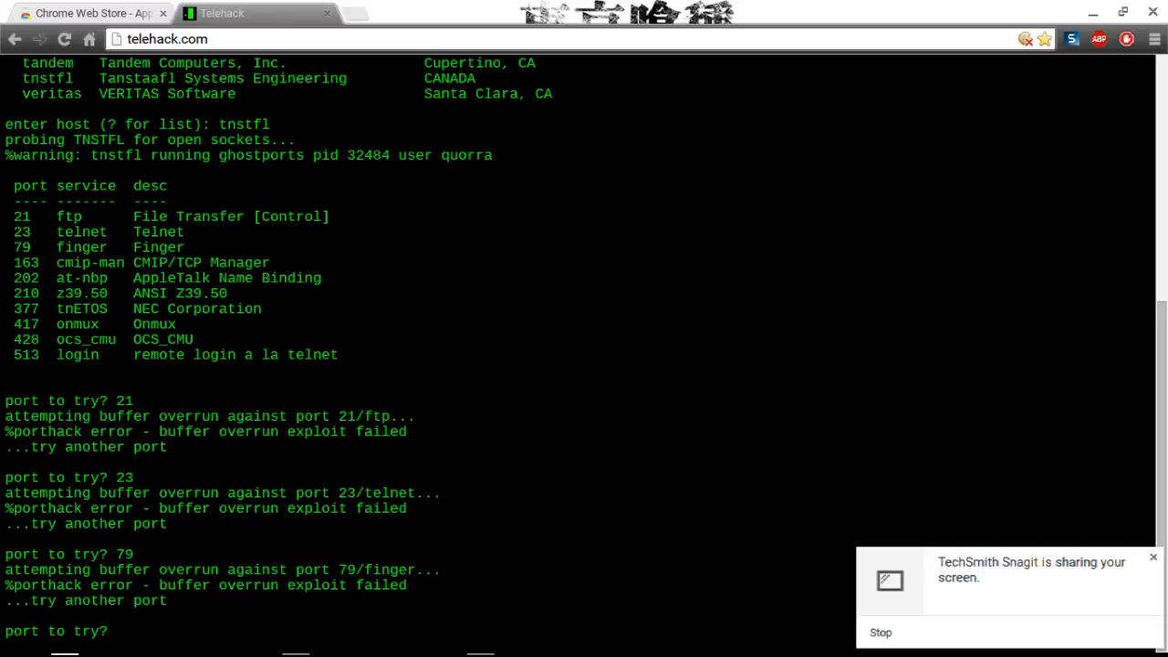
scroll("down", 3)
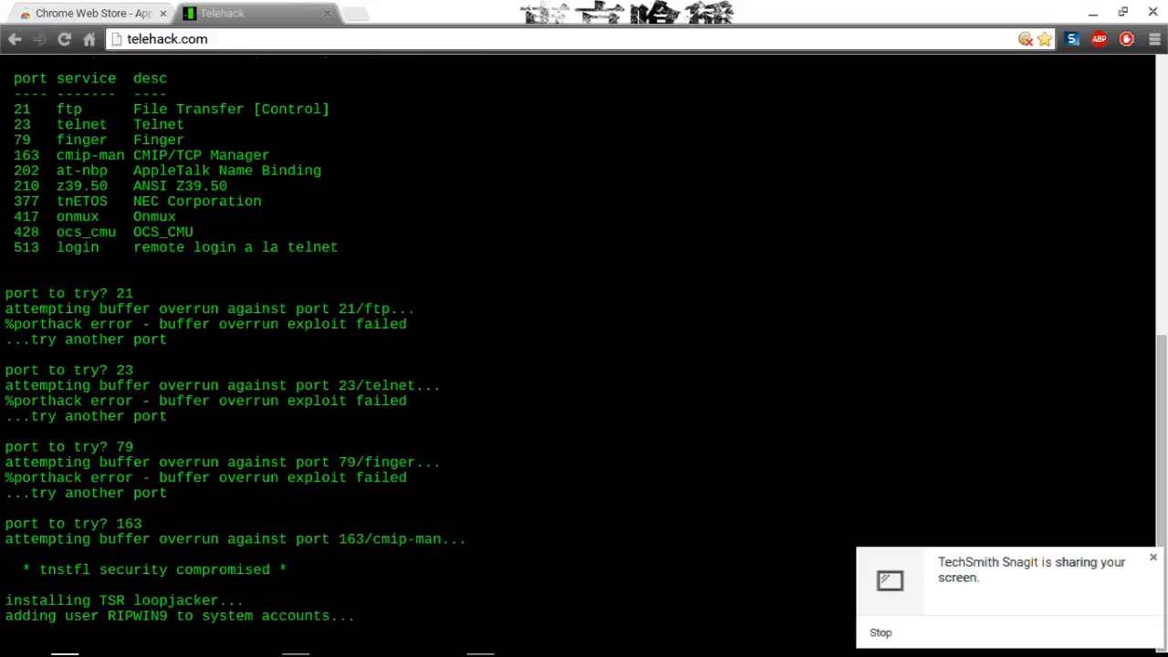
scroll("down", 3)
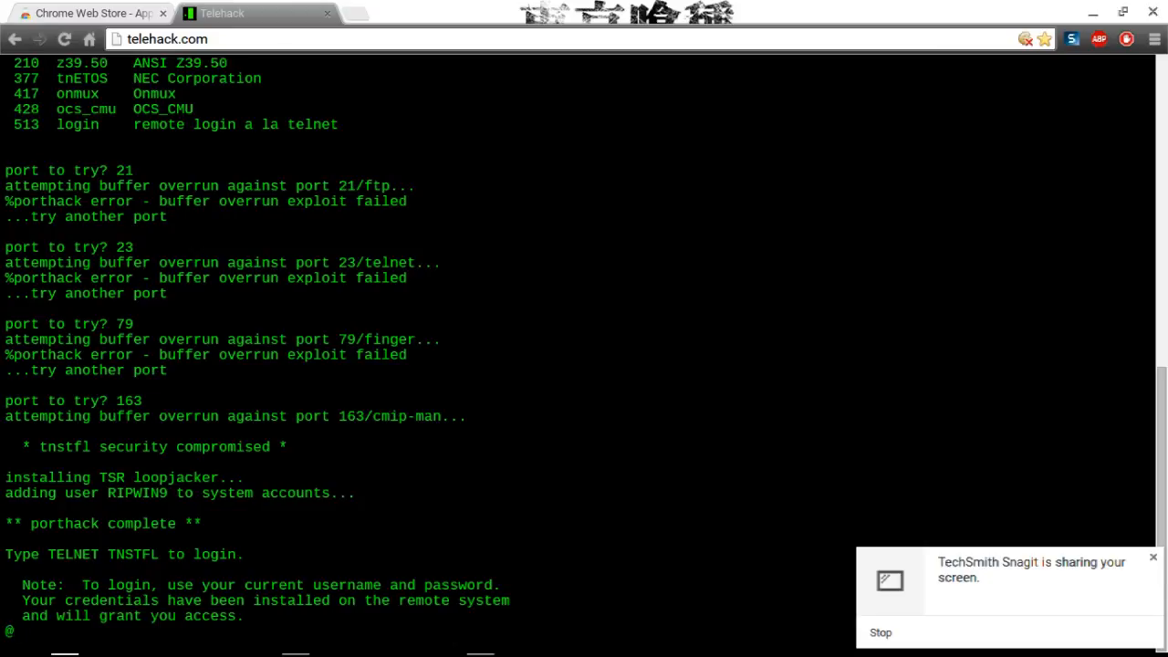
Run 'telnet tnstfl' at the @ prompt, which reports trying to connect.
type("r")
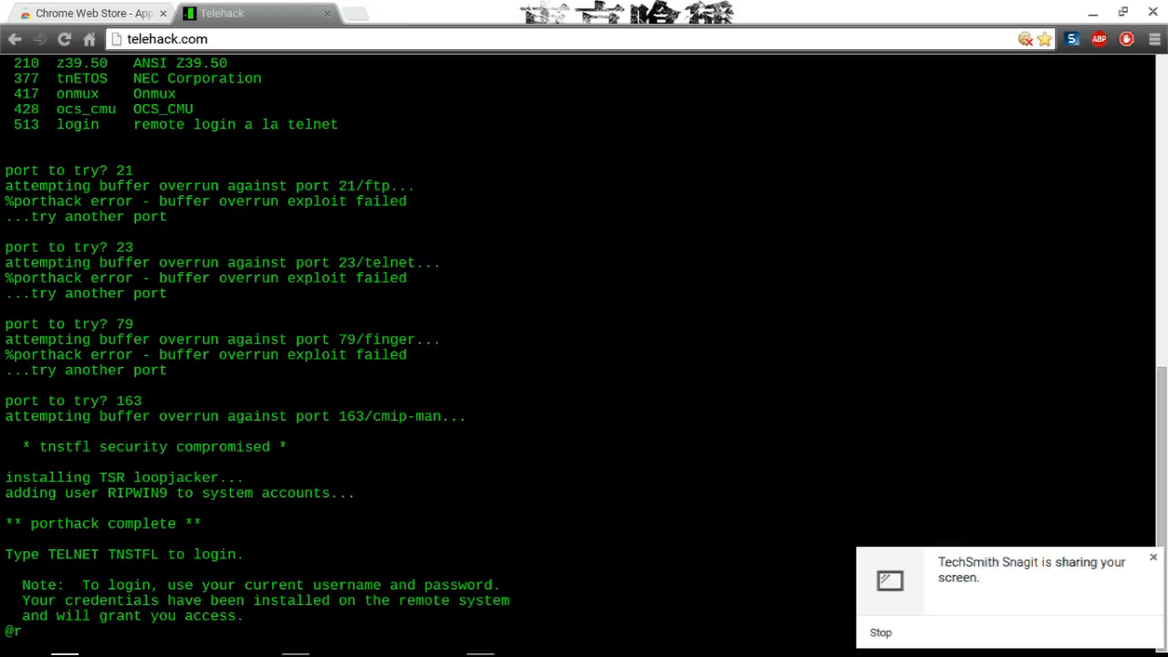
type("telnet")
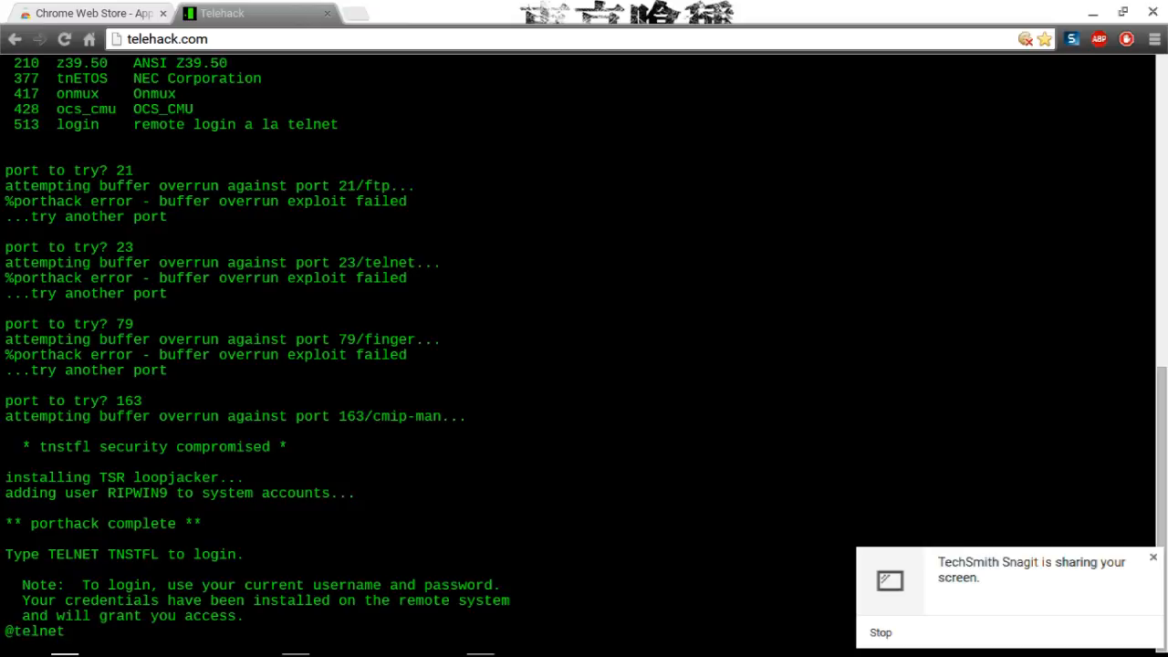
type("t")
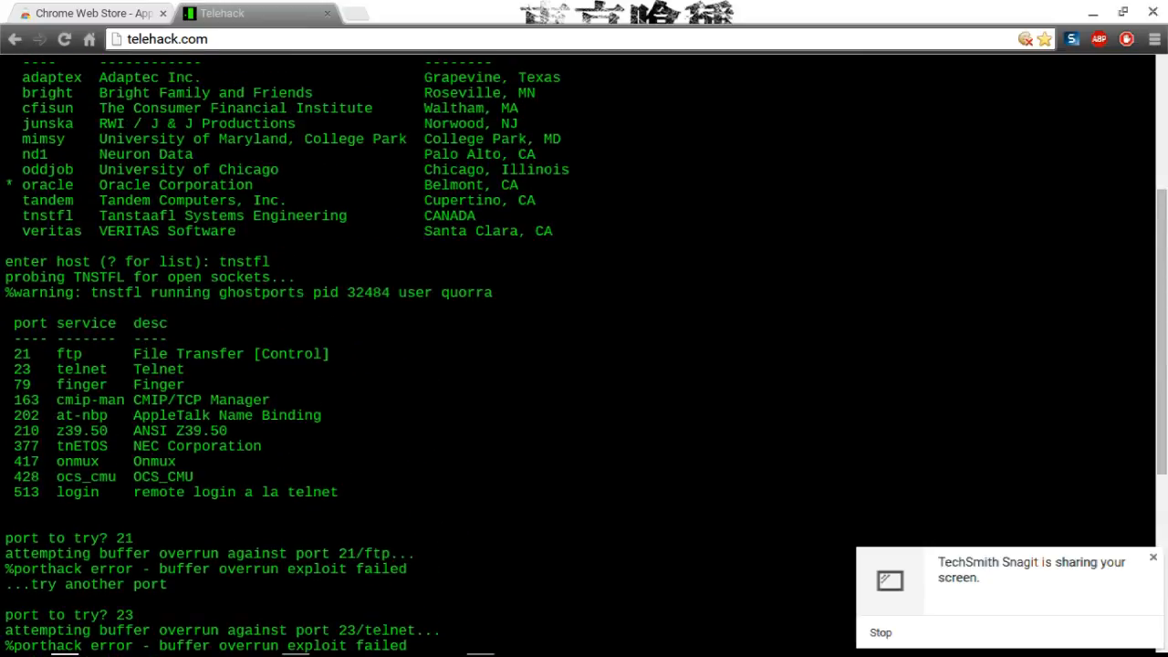
scroll("down", 3)
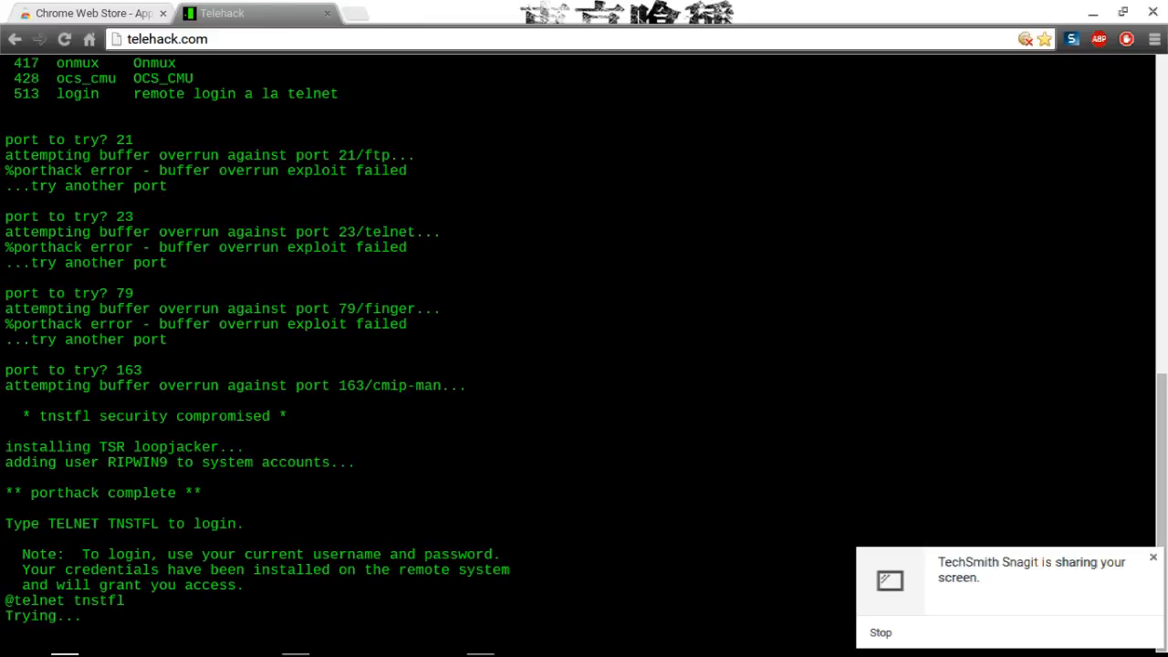
scroll("down", 3)
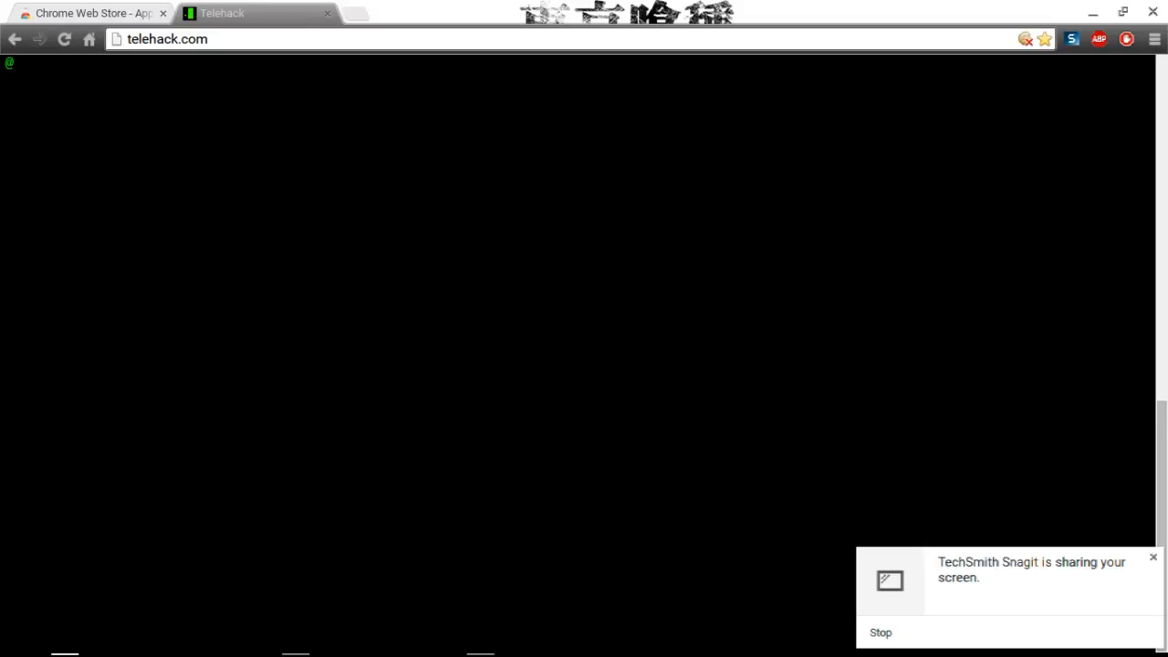
Exit Telehack with 'Session closed.' and close the browser window.
type("exit")
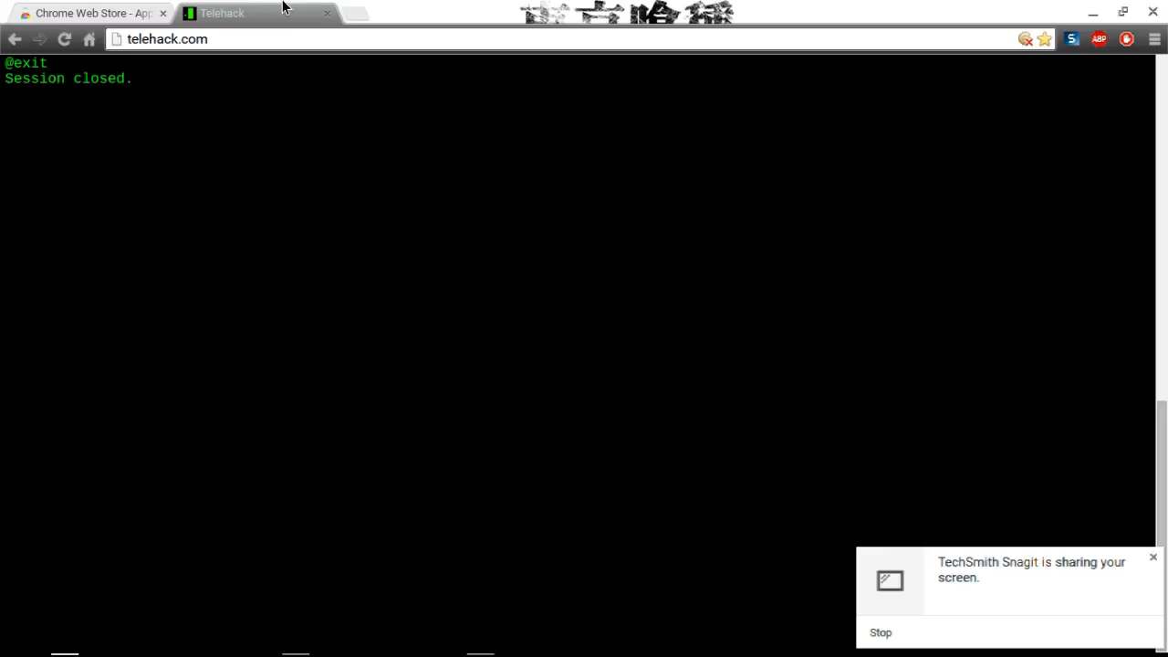
left_click(82, 13)
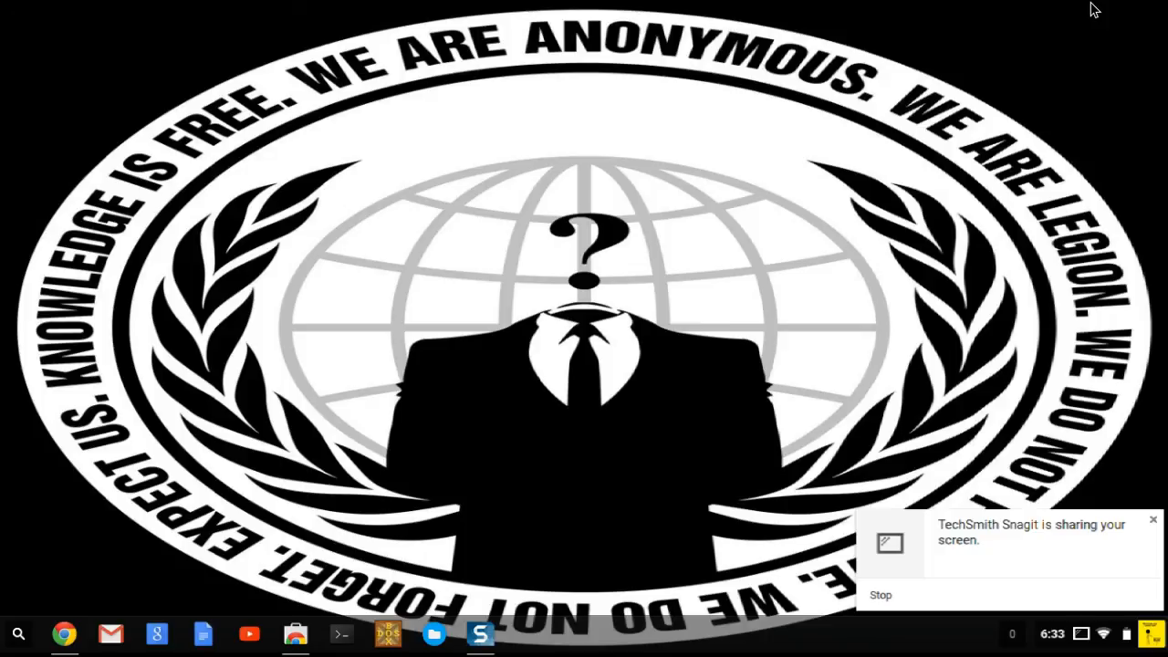
mouse_move(964, 283)
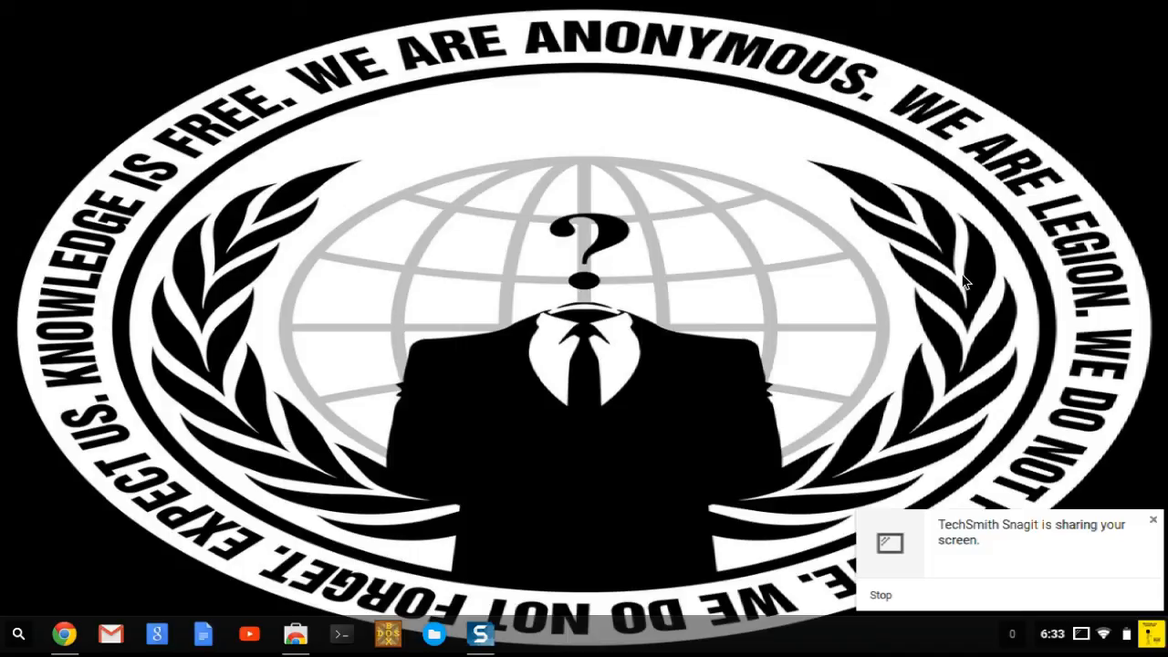